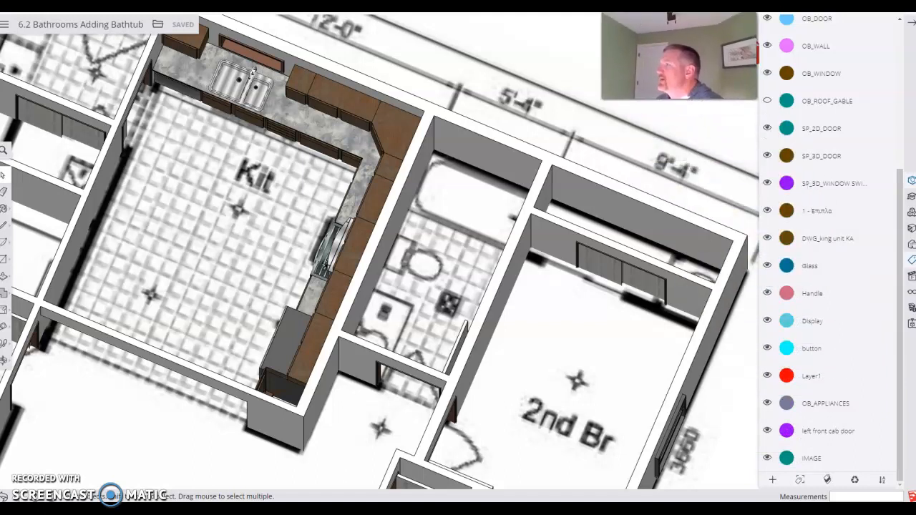
mouse_move(741, 235)
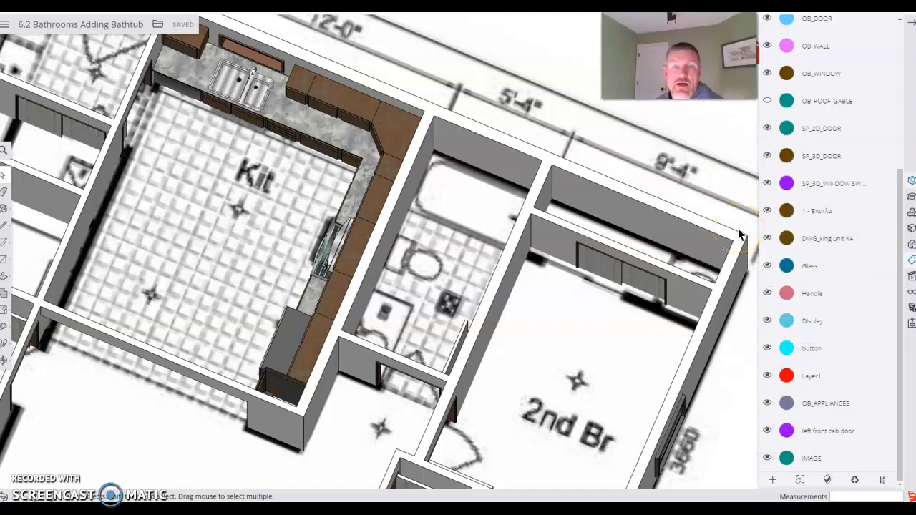
mouse_move(390, 264)
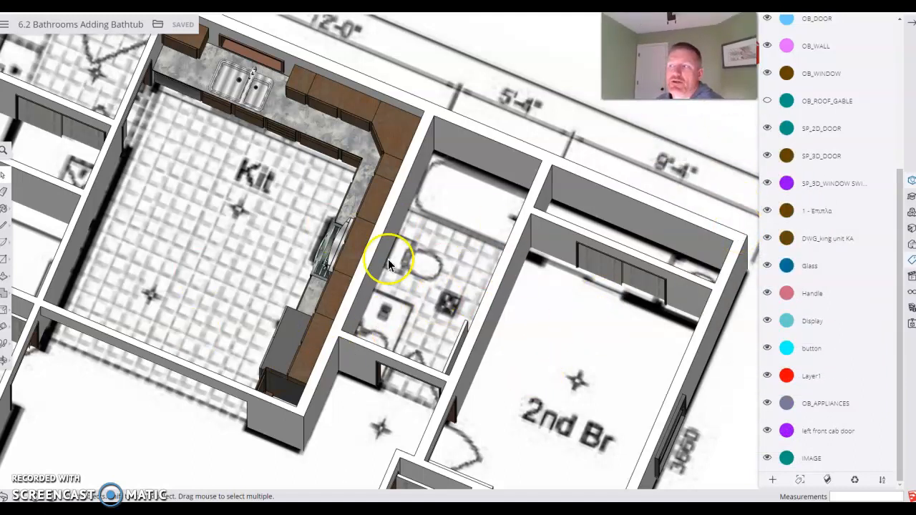
mouse_move(422, 272)
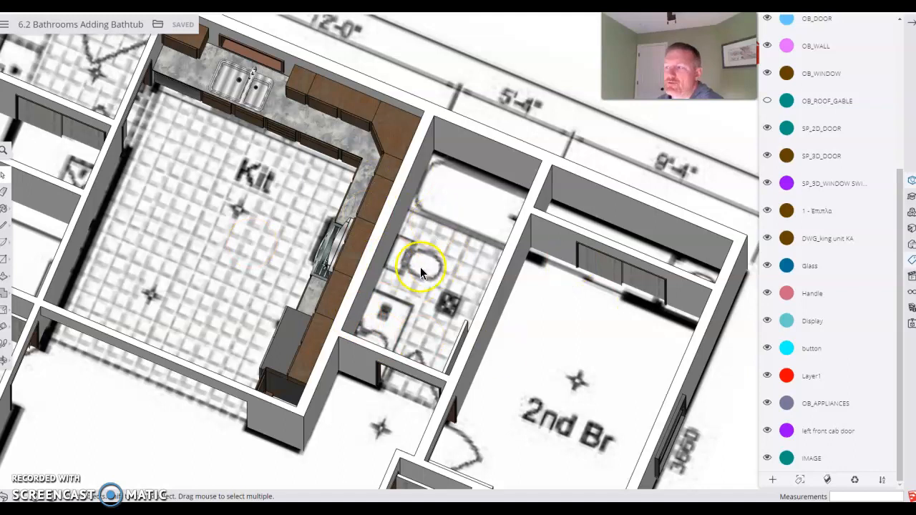
mouse_move(408, 290)
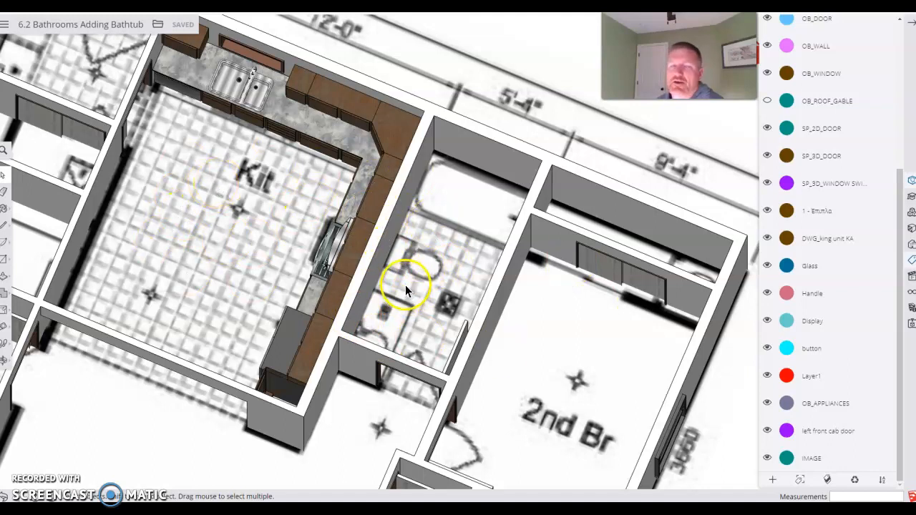
mouse_move(426, 269)
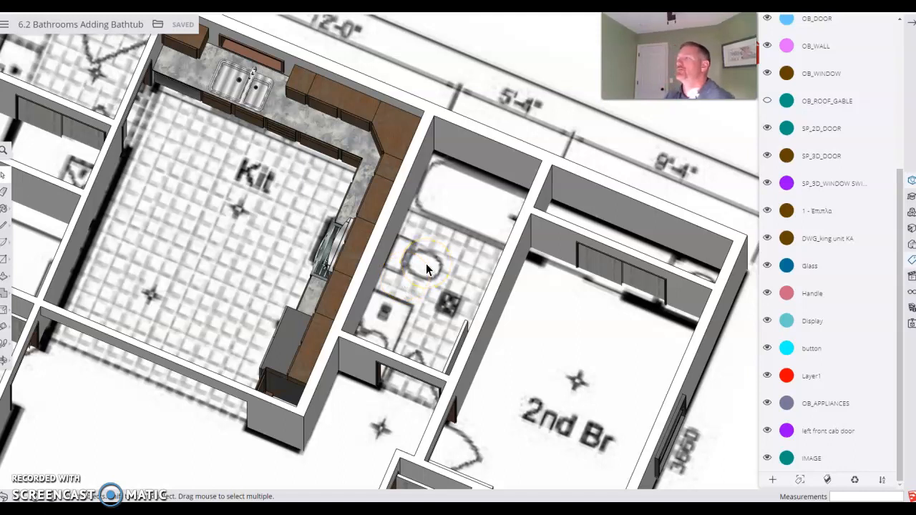
mouse_move(587, 368)
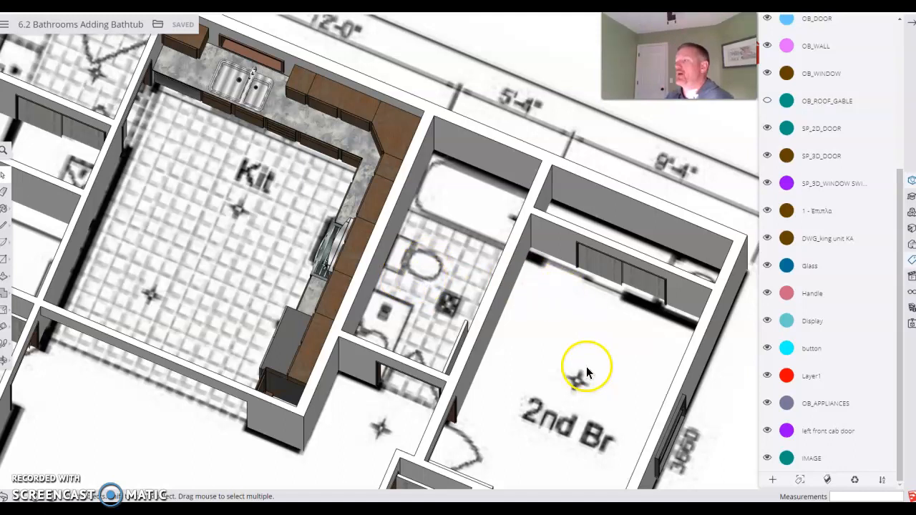
mouse_move(368, 276)
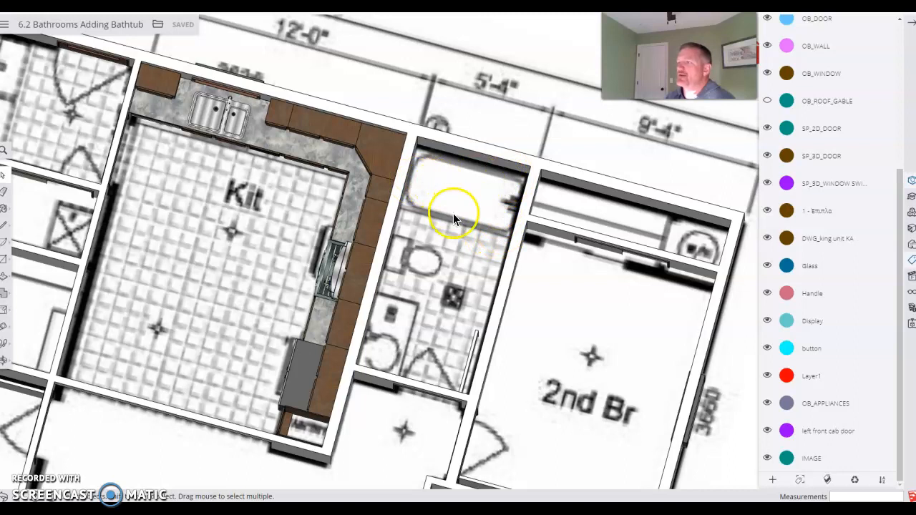
mouse_move(411, 262)
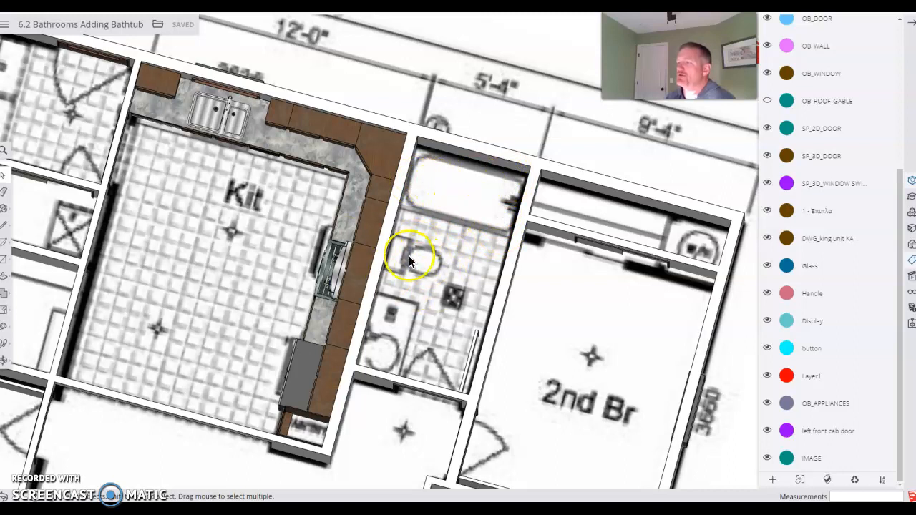
mouse_move(391, 329)
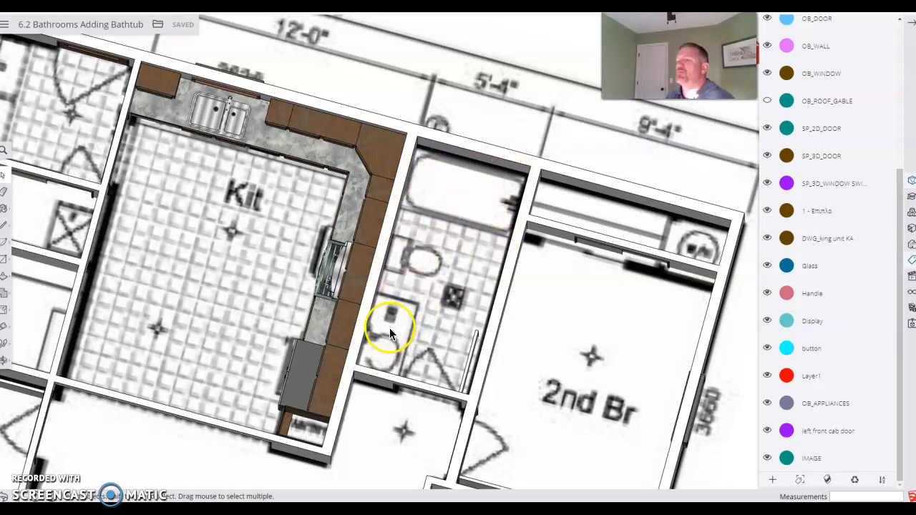
mouse_move(383, 369)
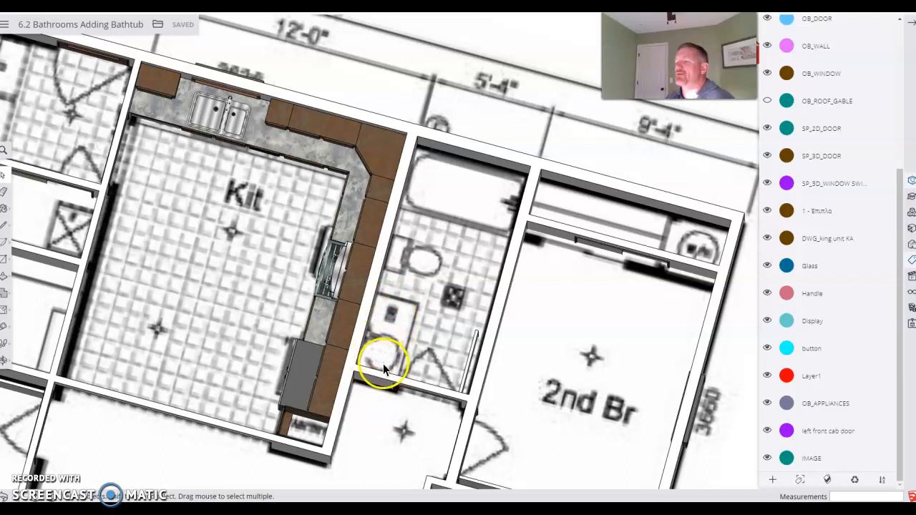
mouse_move(429, 293)
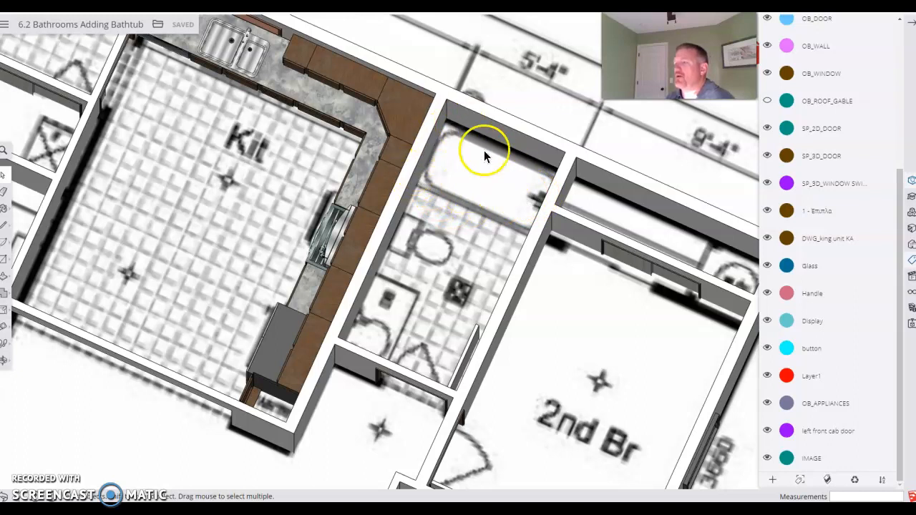
mouse_move(422, 196)
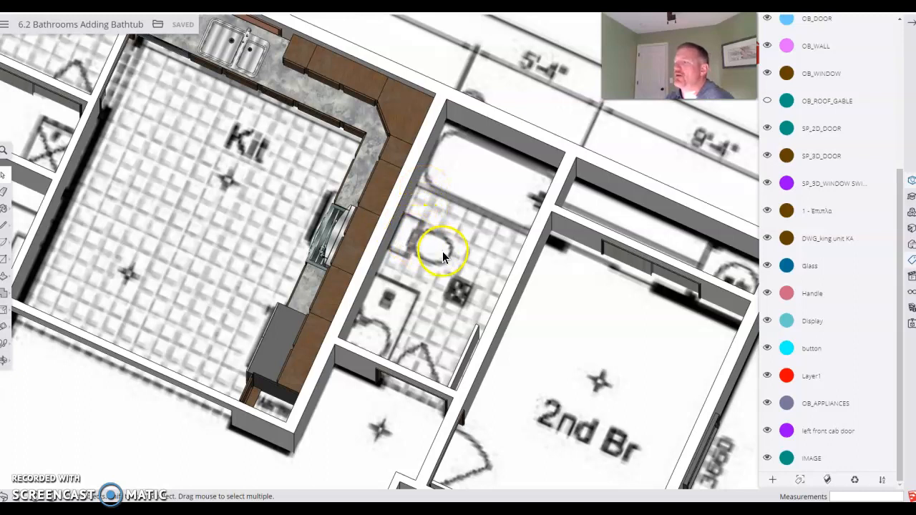
mouse_move(414, 236)
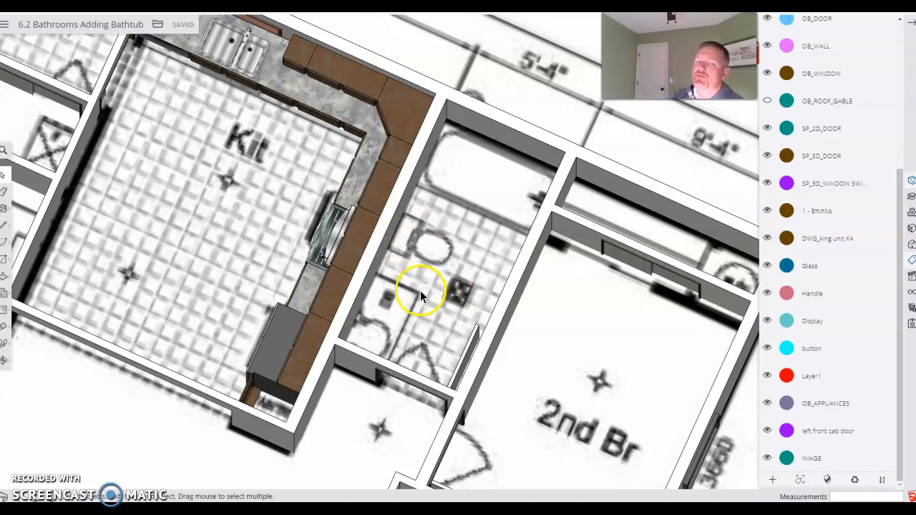
mouse_move(399, 290)
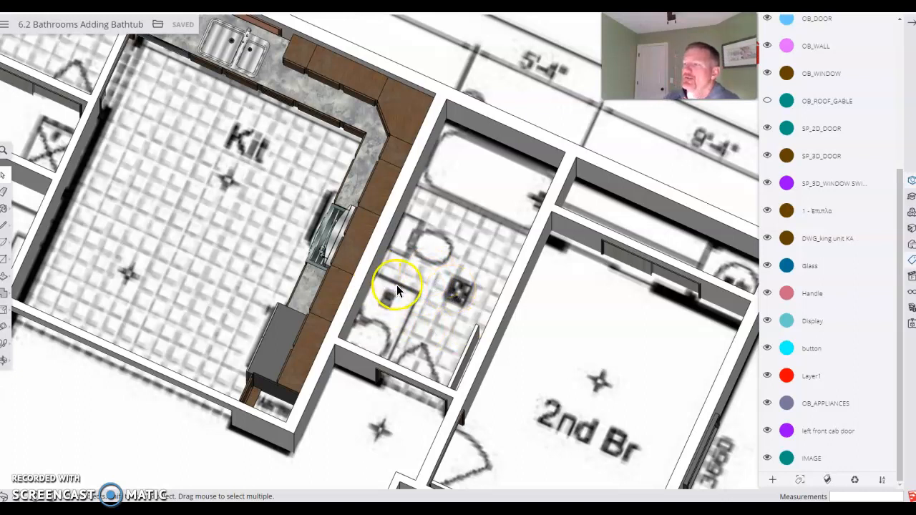
mouse_move(423, 195)
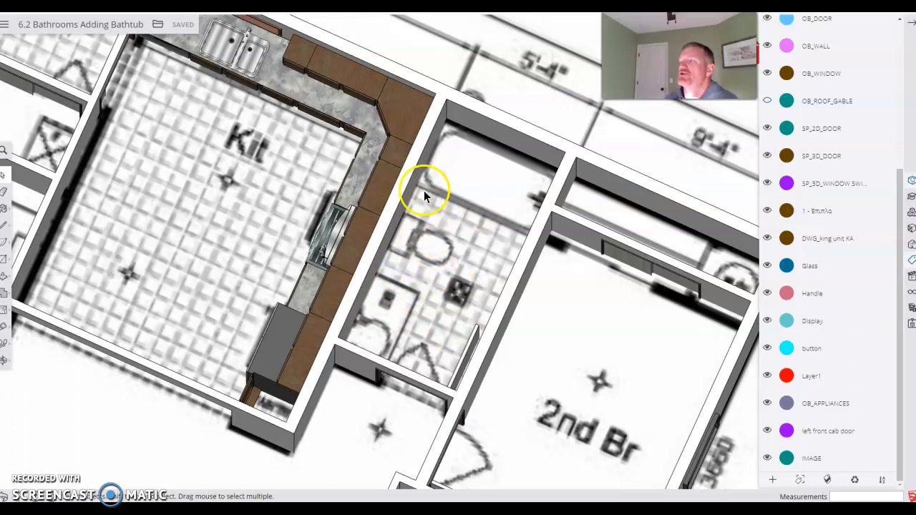
mouse_move(418, 219)
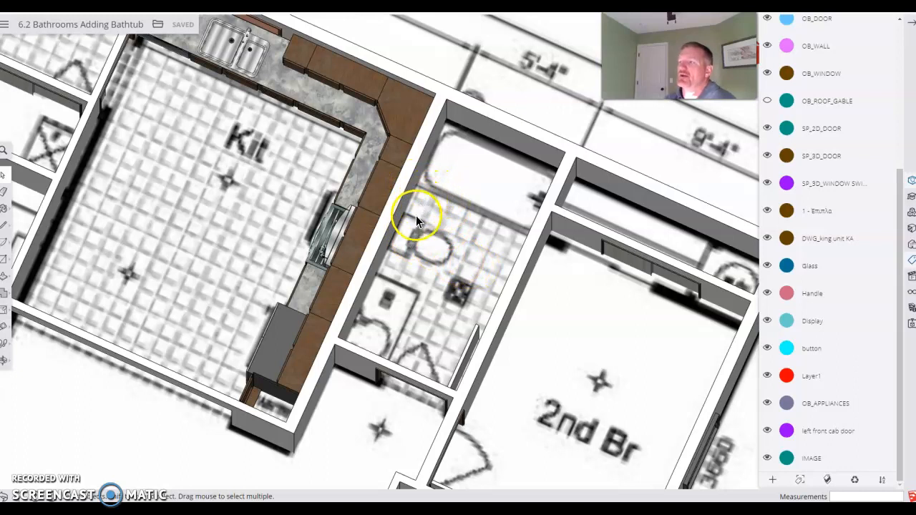
mouse_move(423, 239)
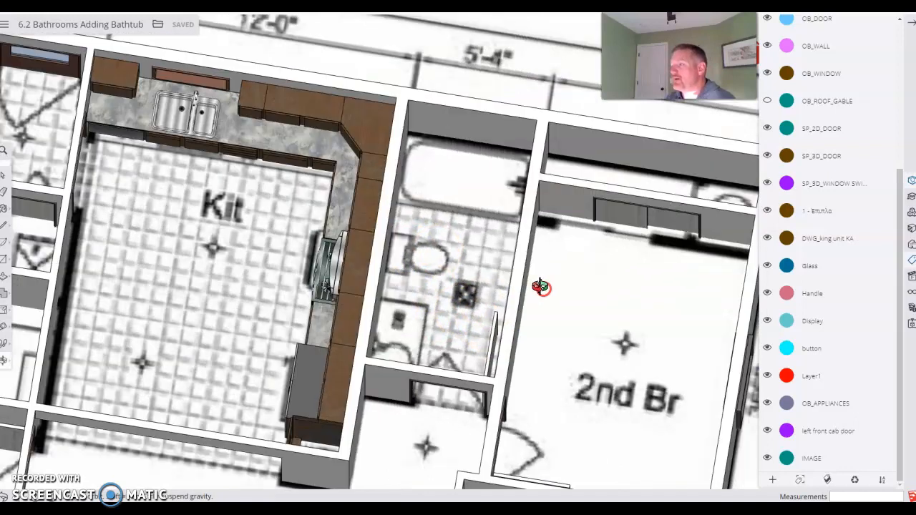
- Search 3D Warehouse in the Components panel for '30 x 60 bathtub'
scroll("up", 3)
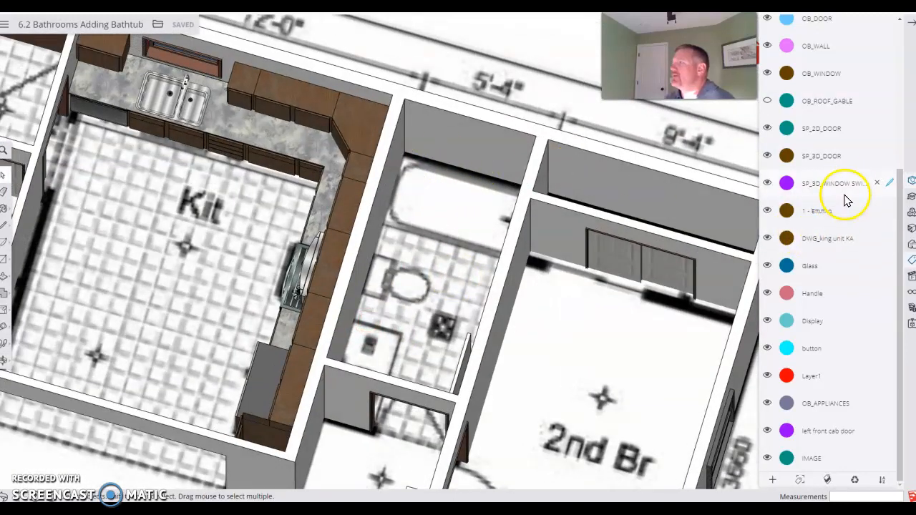
scroll("up", 3)
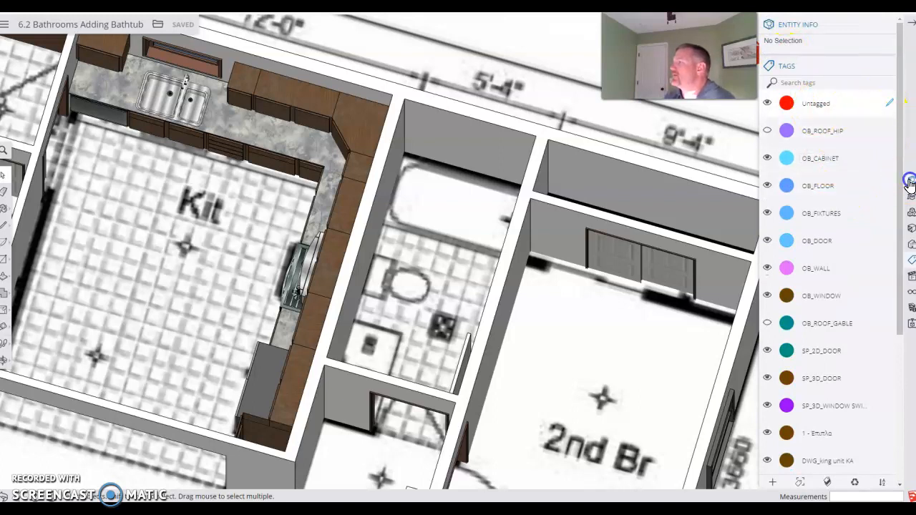
left_click(911, 215)
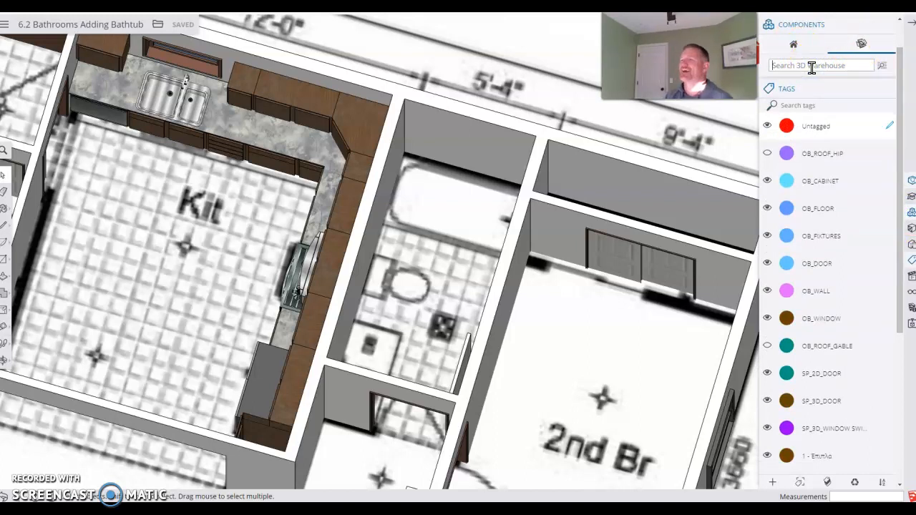
mouse_move(419, 118)
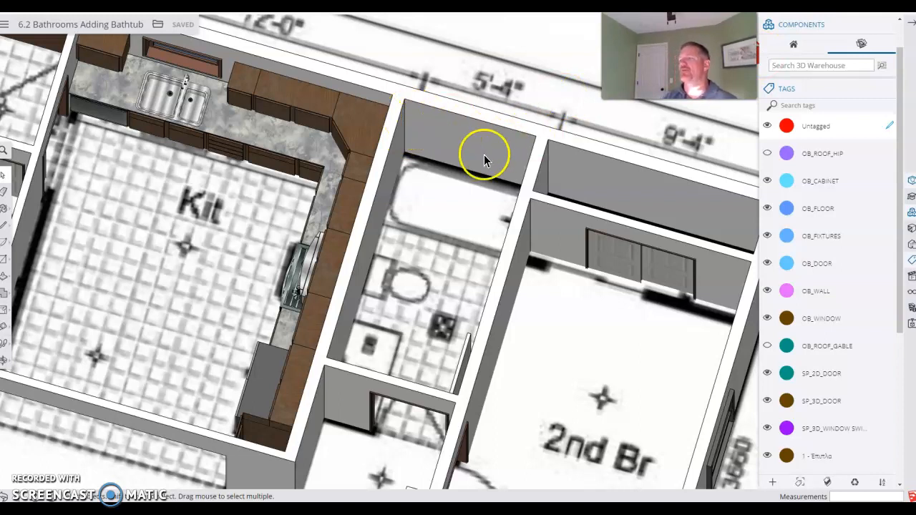
mouse_move(392, 212)
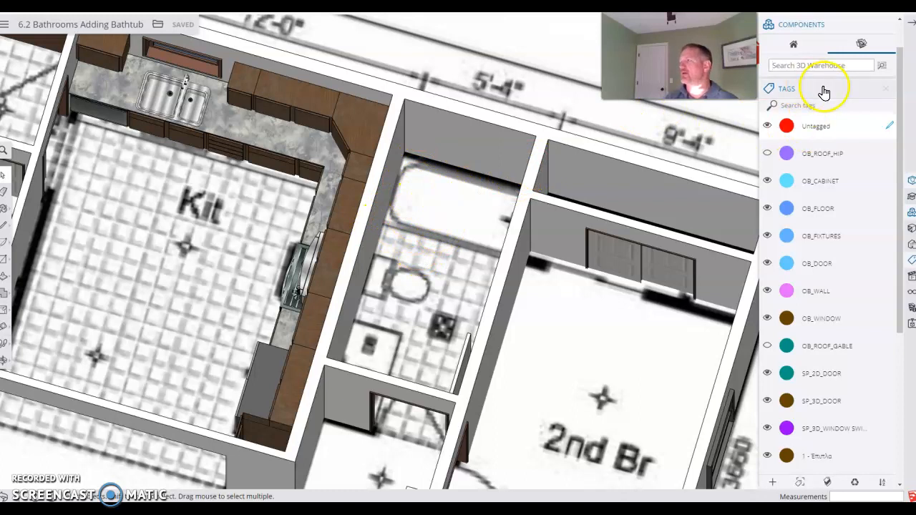
type("30 x 60 bathtub")
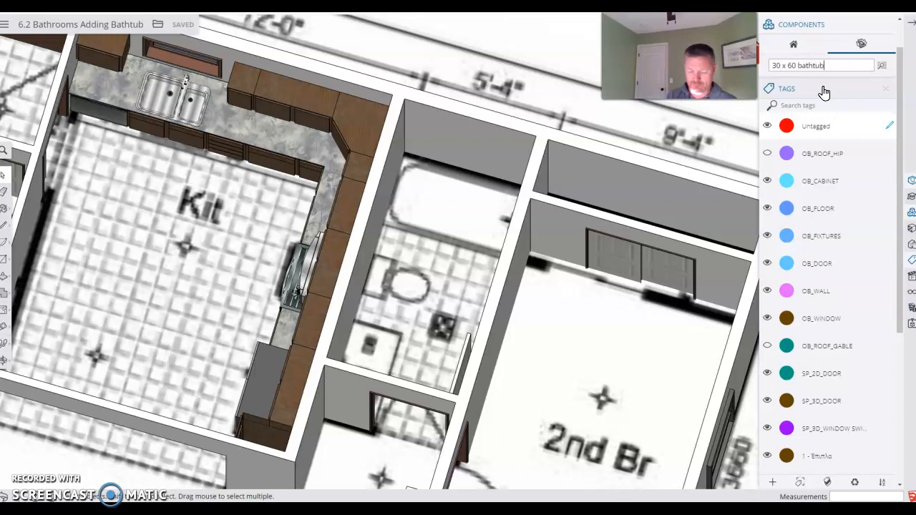
left_click(881, 65)
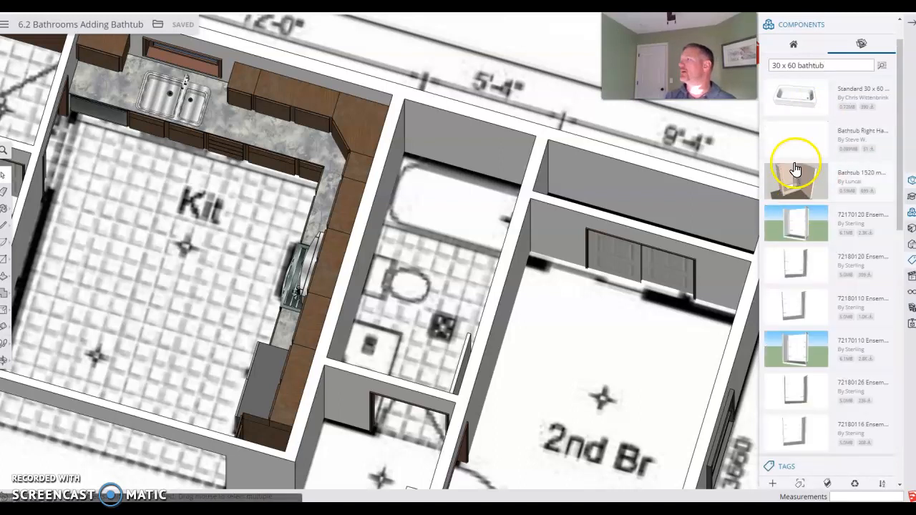
mouse_move(843, 102)
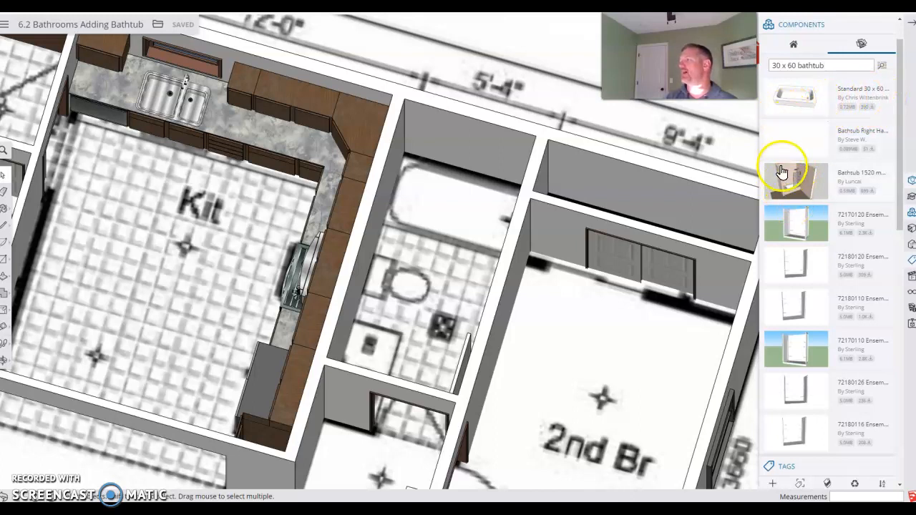
mouse_move(806, 373)
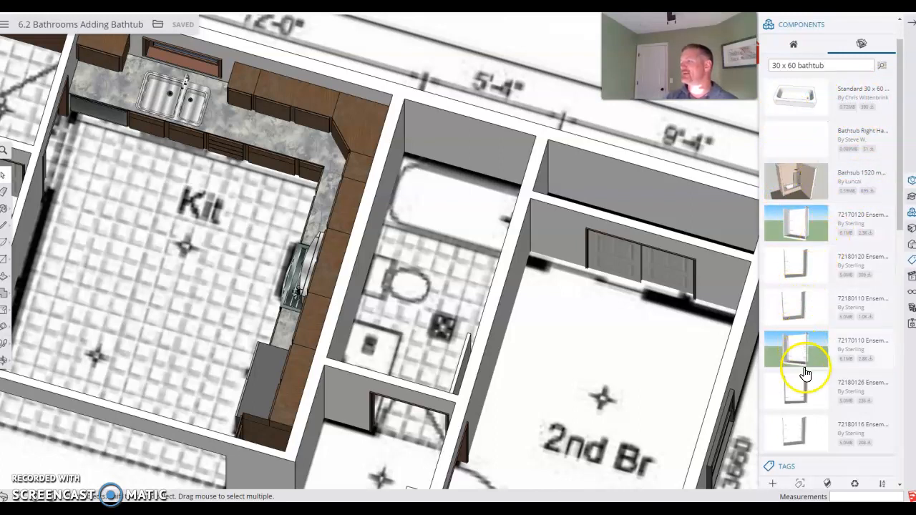
mouse_move(855, 388)
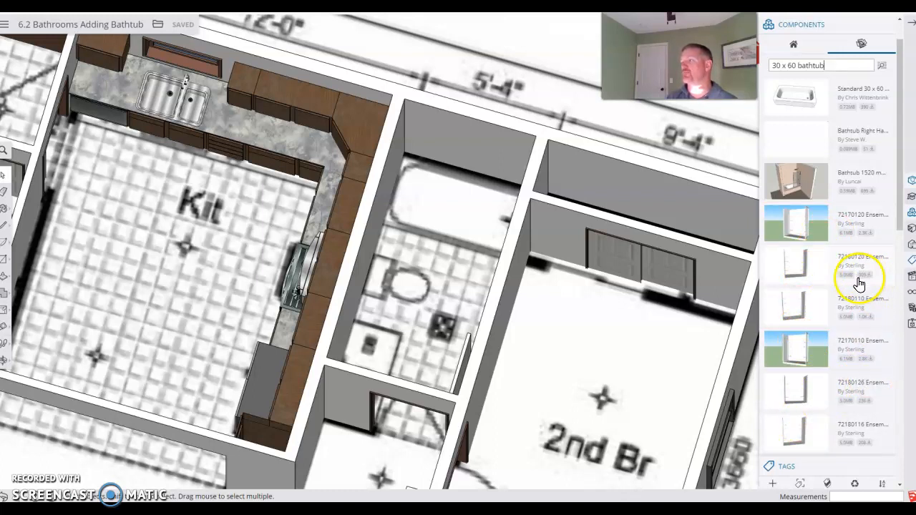
mouse_move(787, 305)
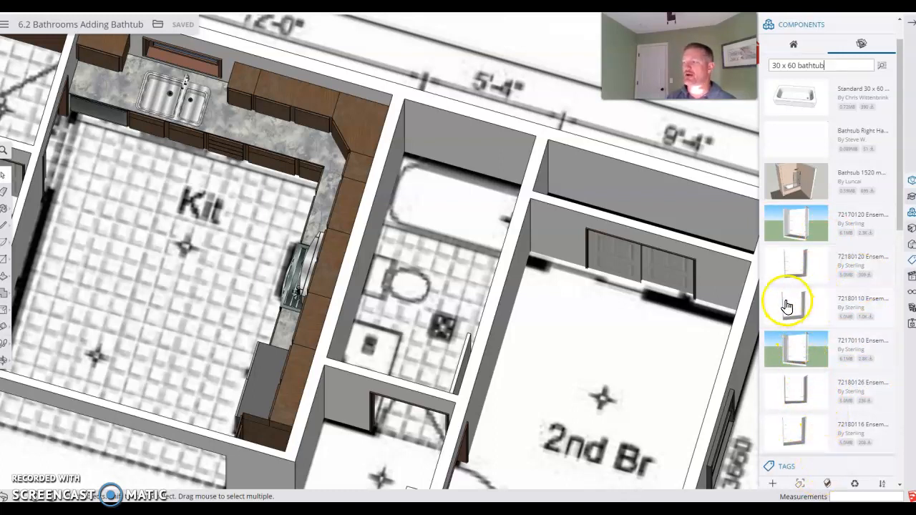
mouse_move(803, 107)
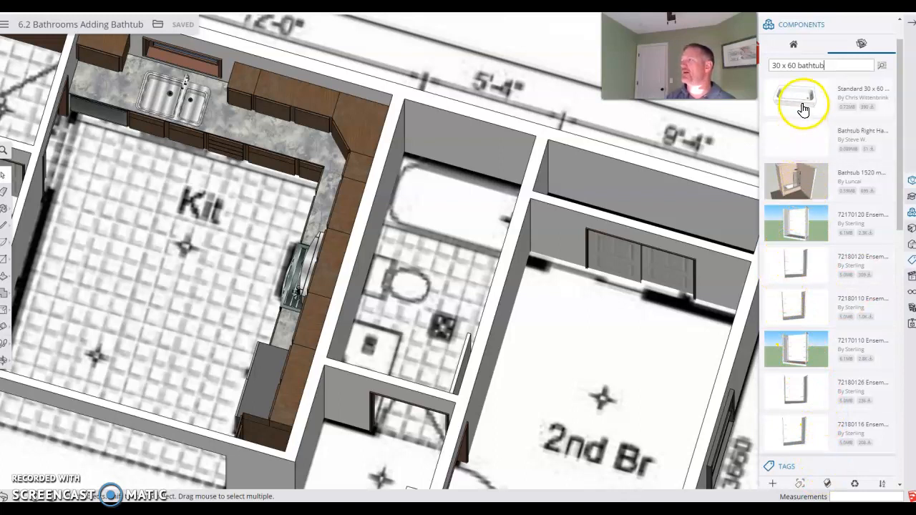
- Pick the 'Standard 30 x 60' bathtub thumbnail to load it into the model
left_click(798, 104)
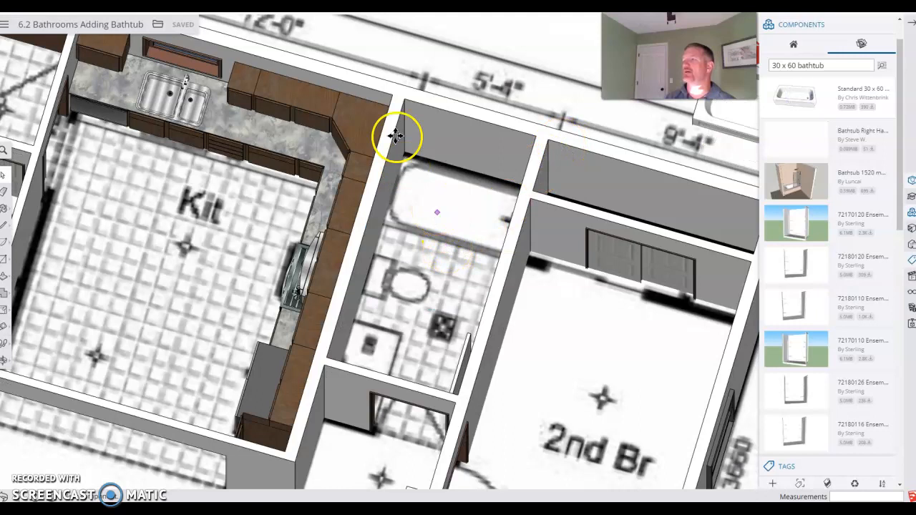
mouse_move(299, 150)
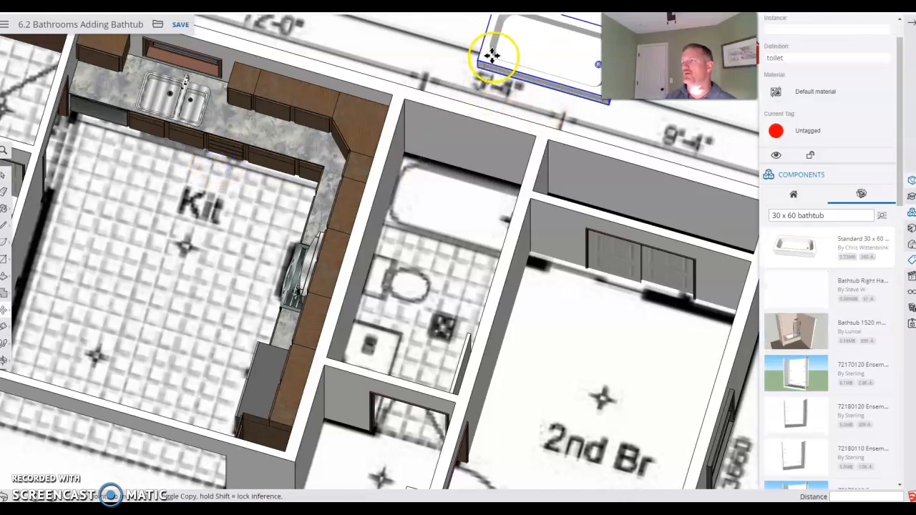
mouse_move(383, 221)
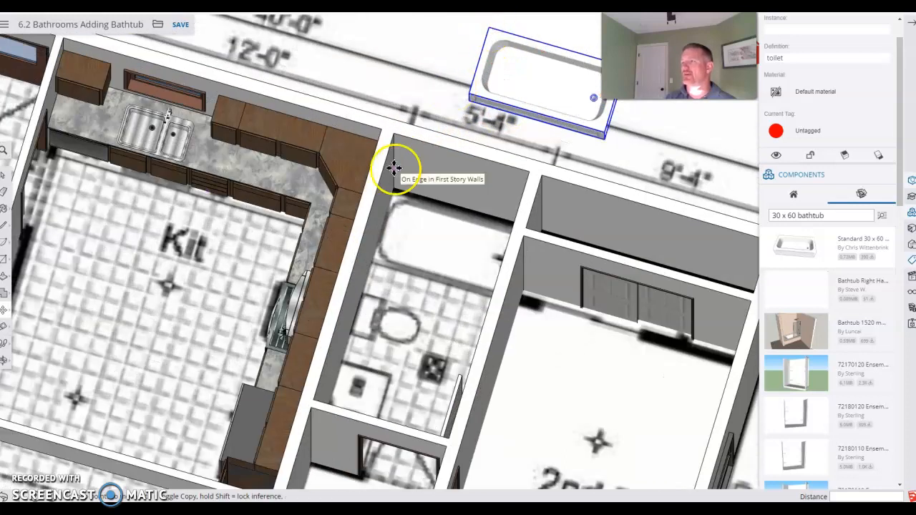
mouse_move(469, 102)
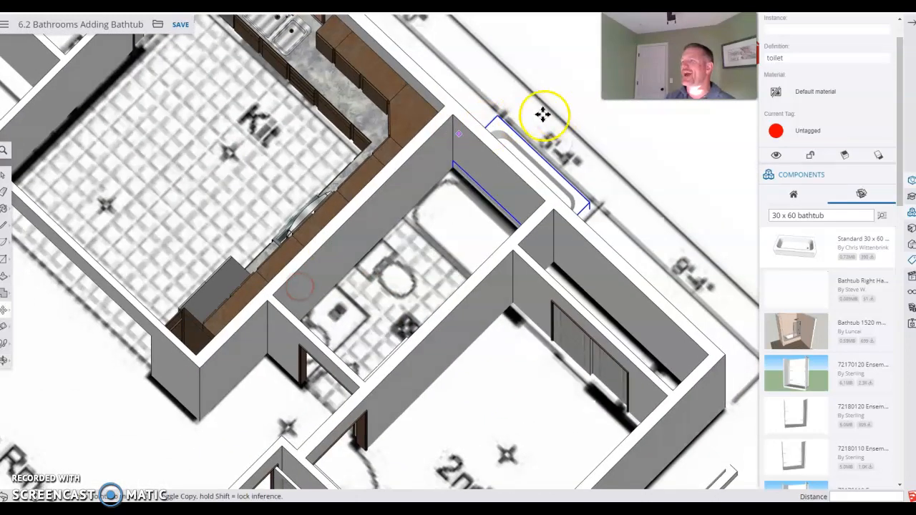
mouse_move(496, 114)
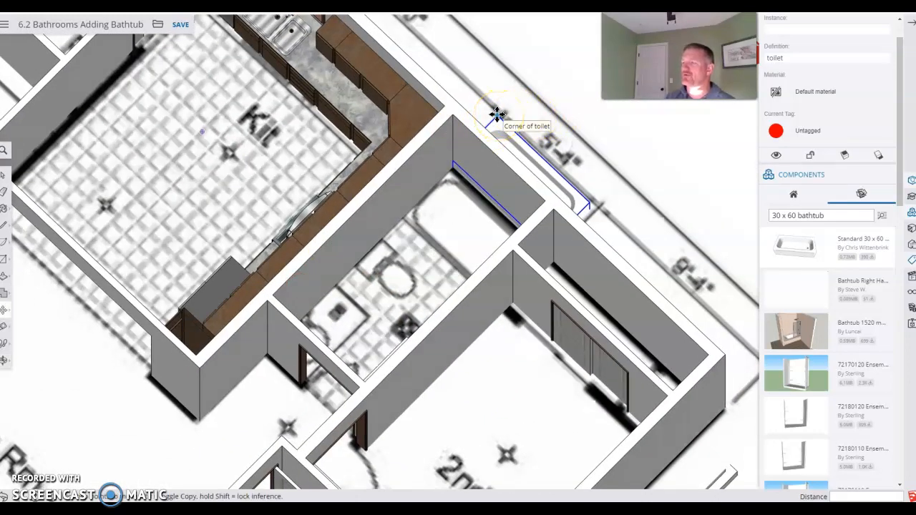